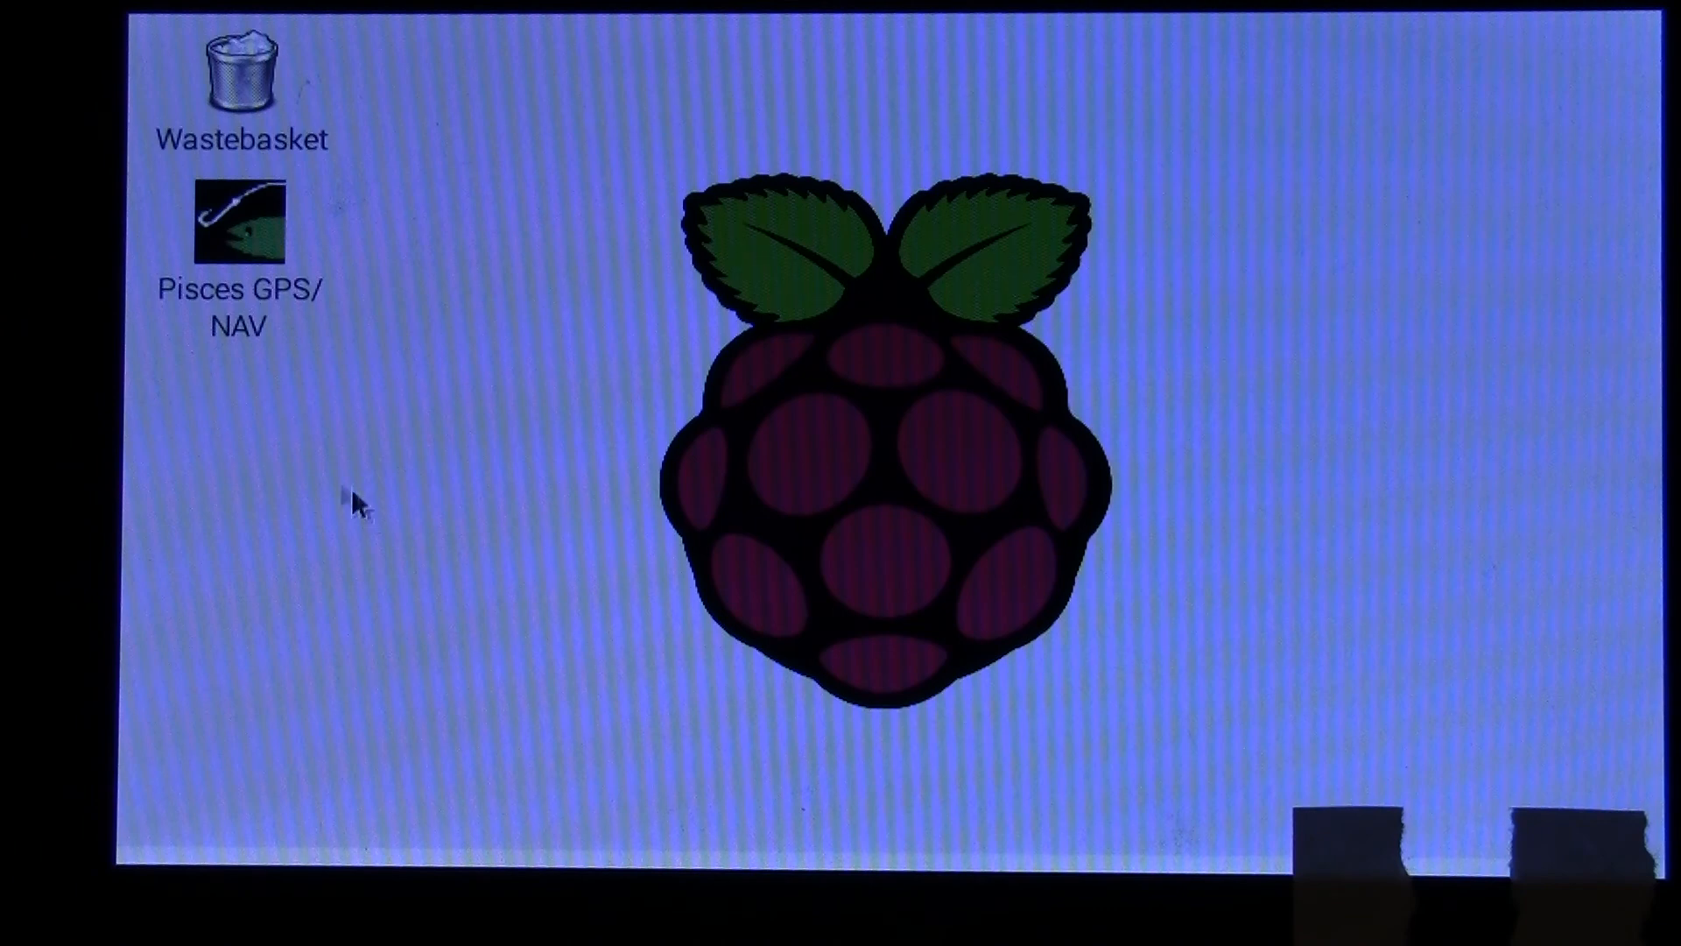
{"action": "mouse_move", "coordinate": [225, 242]}
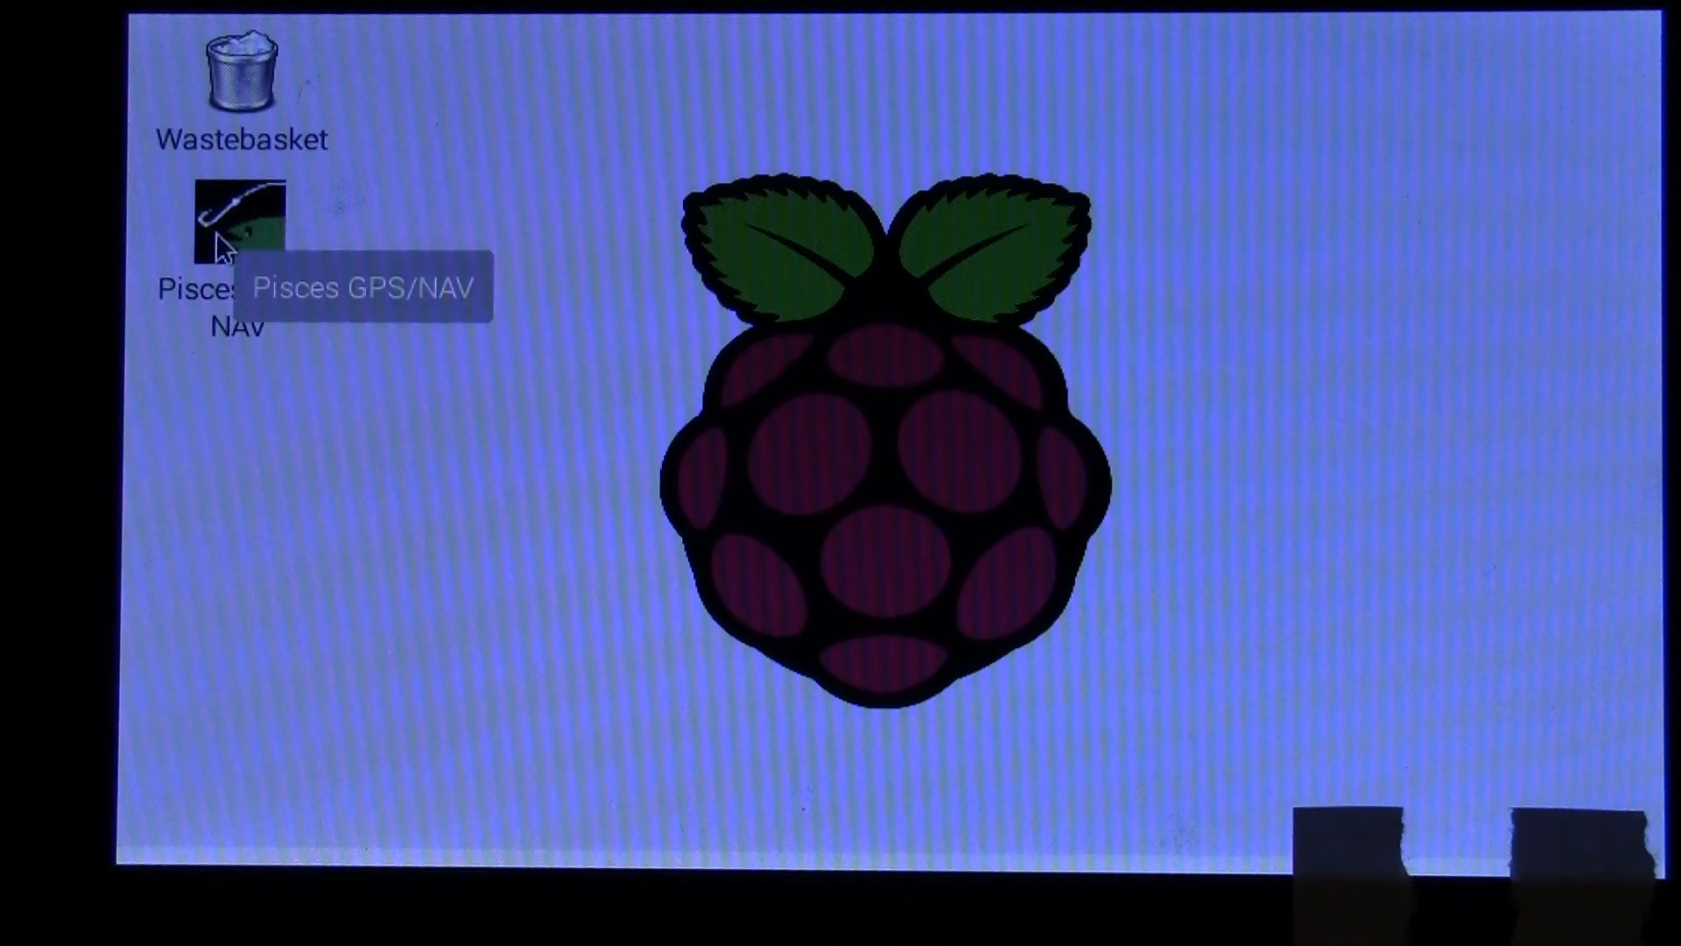
- Start Pisces GPS/NAV from its desktop icon
{"action": "double_click", "coordinate": [236, 220]}
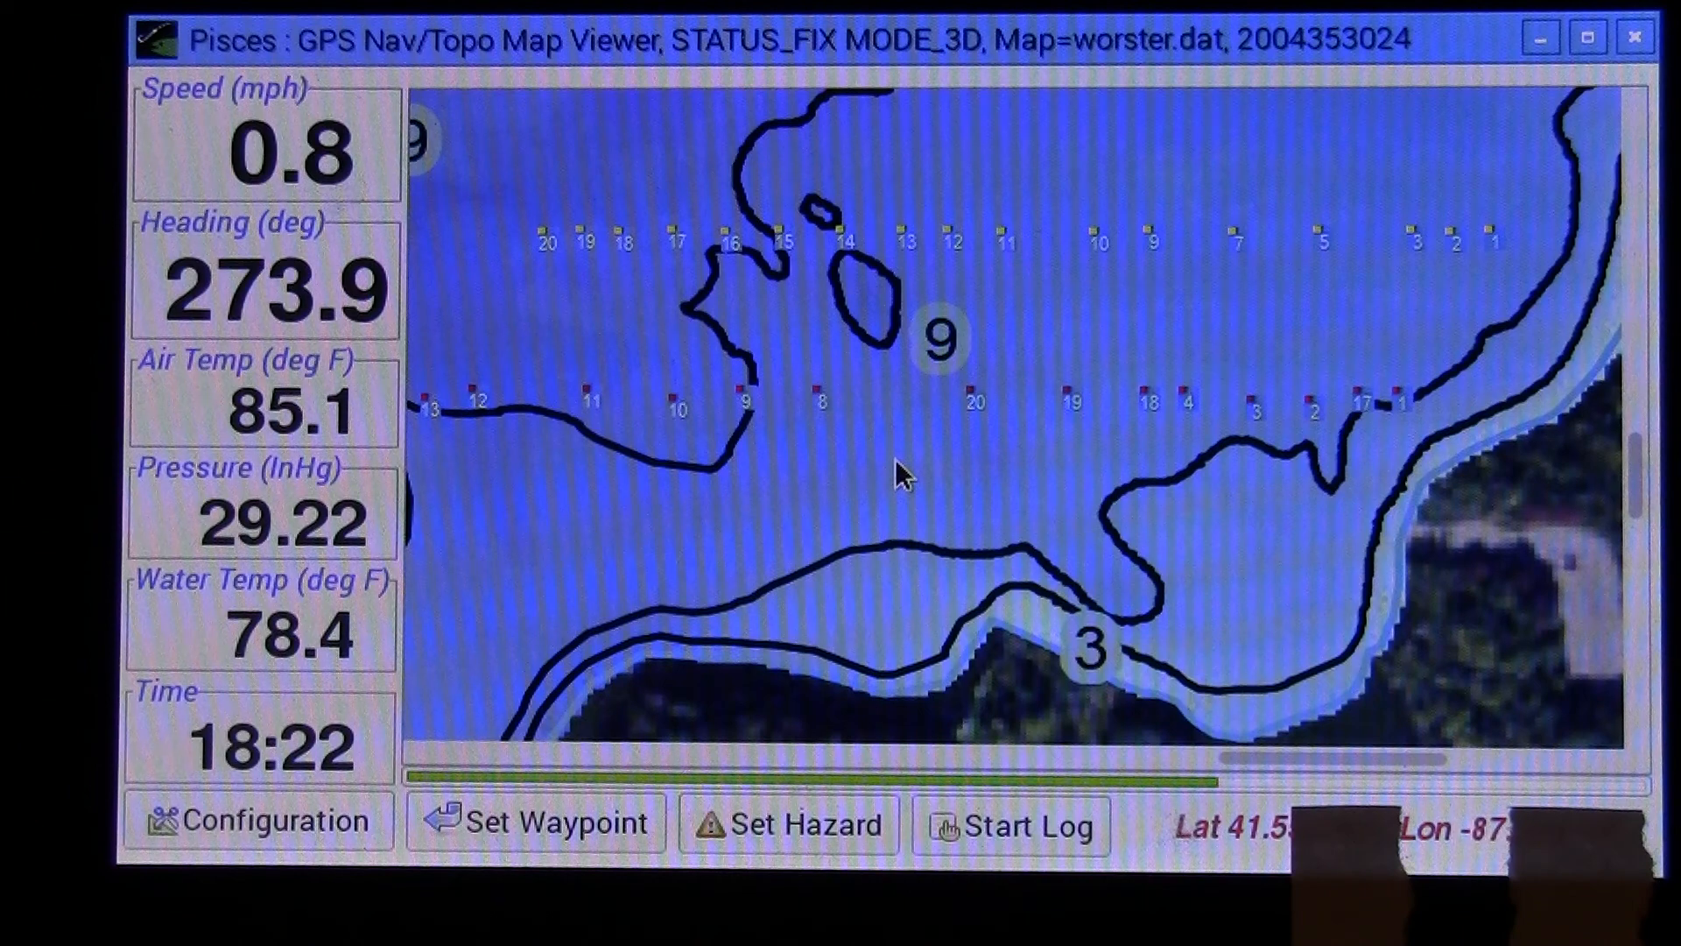
- Once the worster.dat map has a GPS fix, open the Configuration statistics window
{"action": "left_click", "coordinate": [259, 819]}
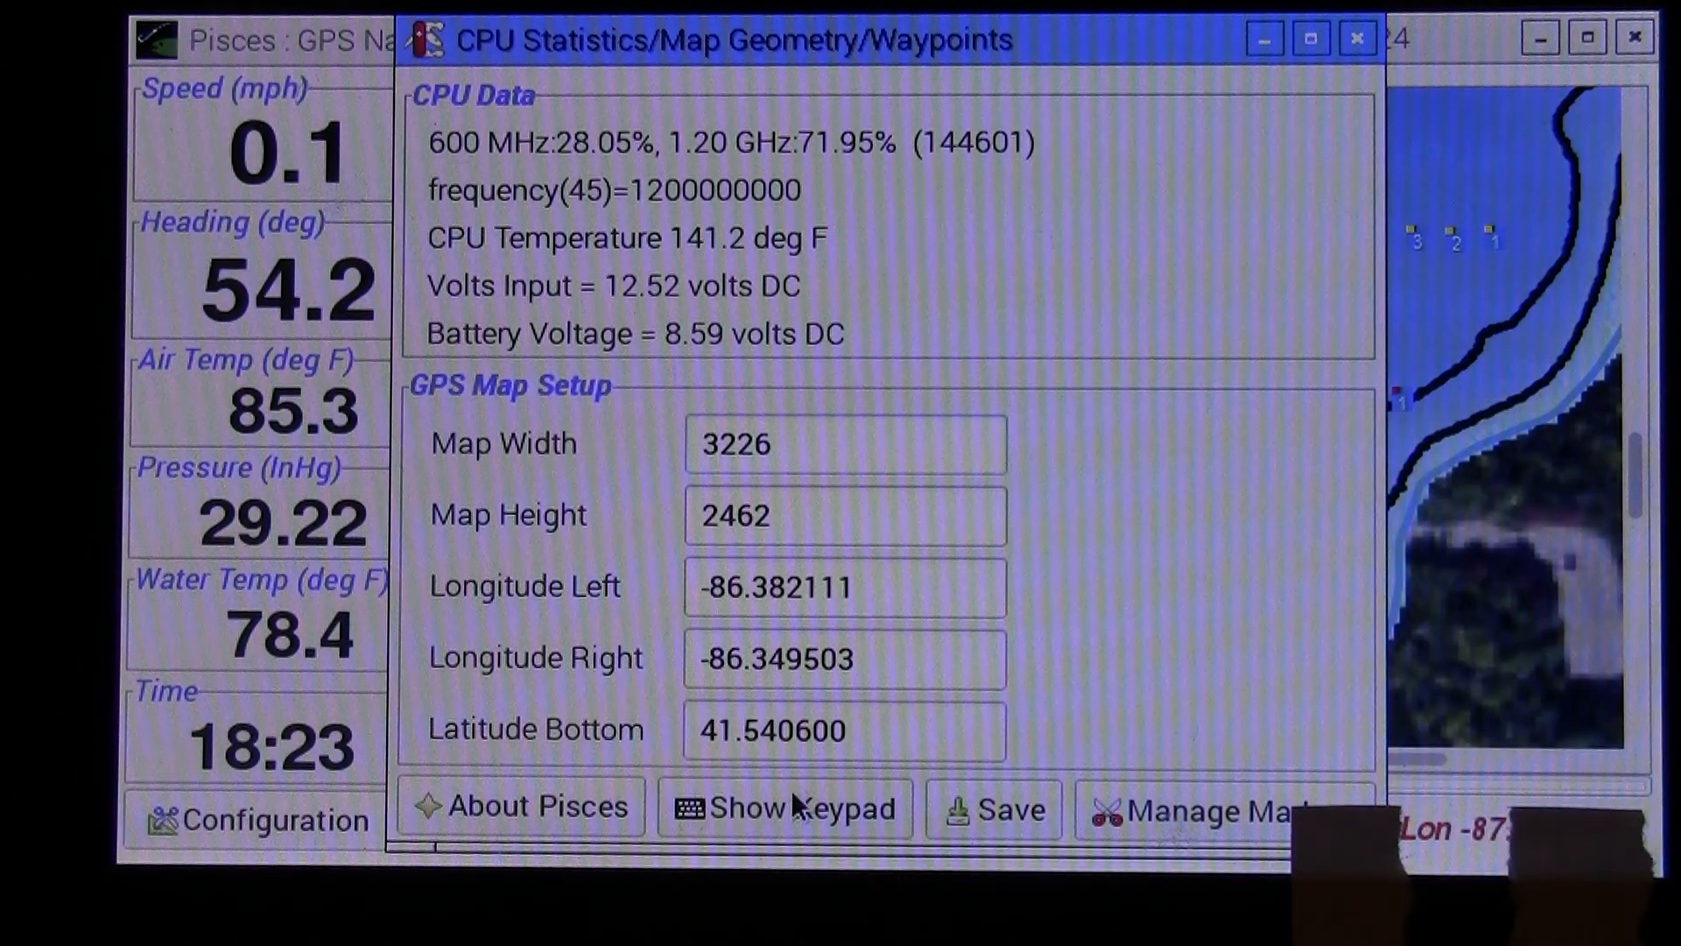
{"action": "left_click", "coordinate": [798, 807]}
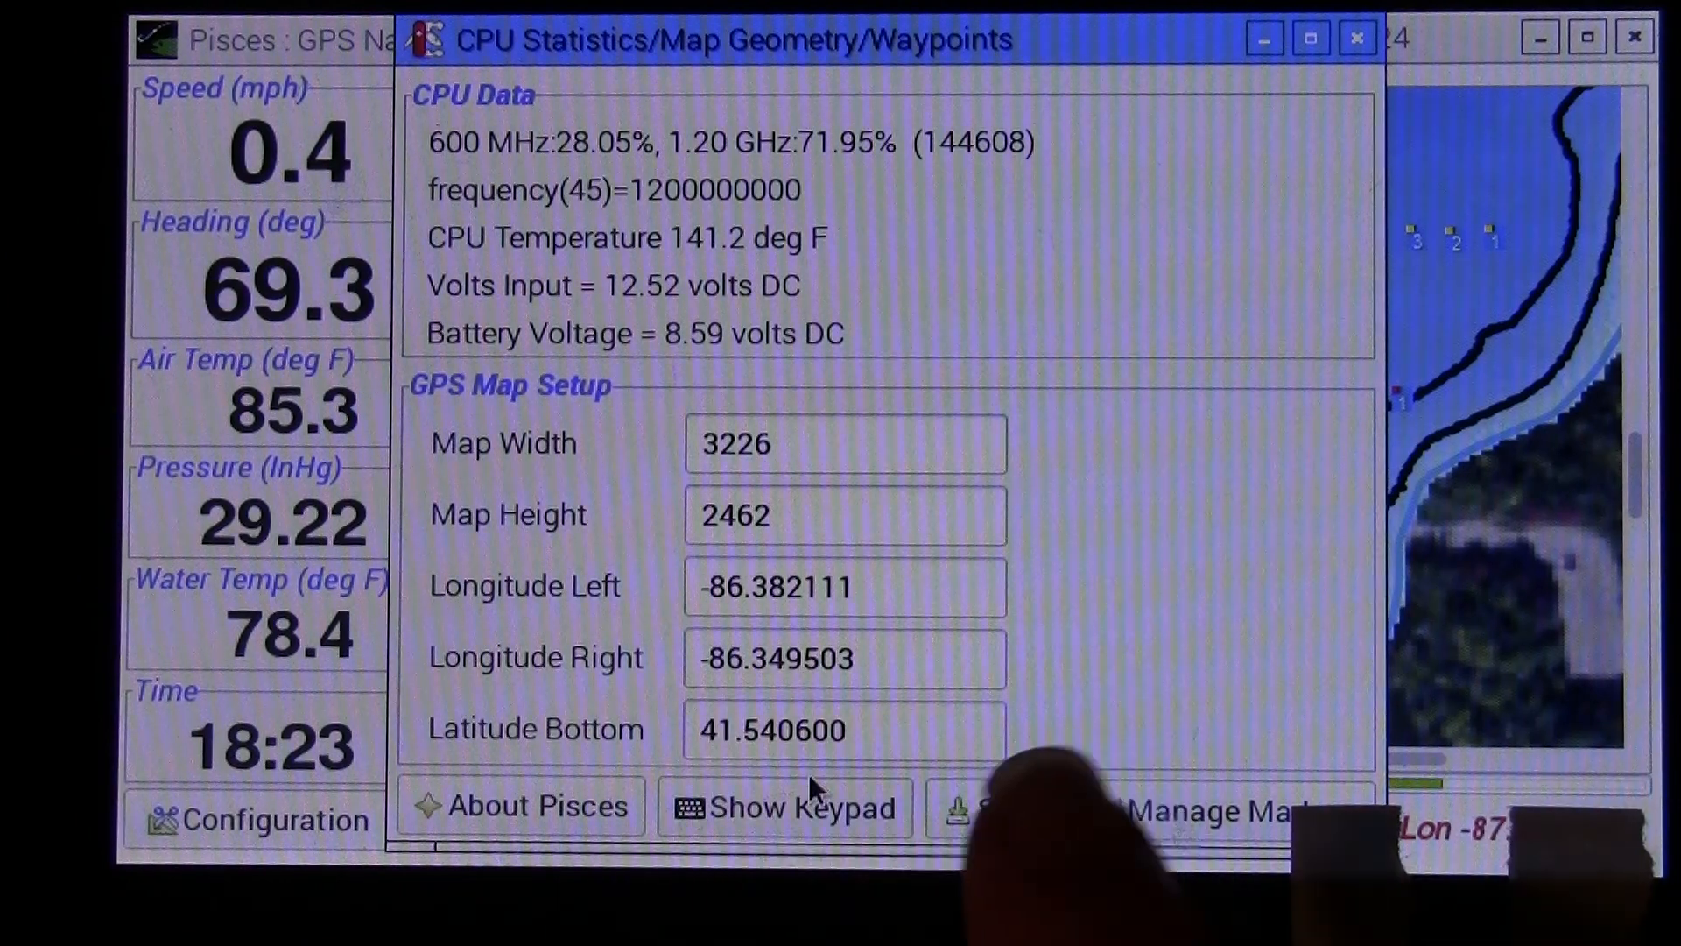
{"action": "left_click", "coordinate": [786, 805]}
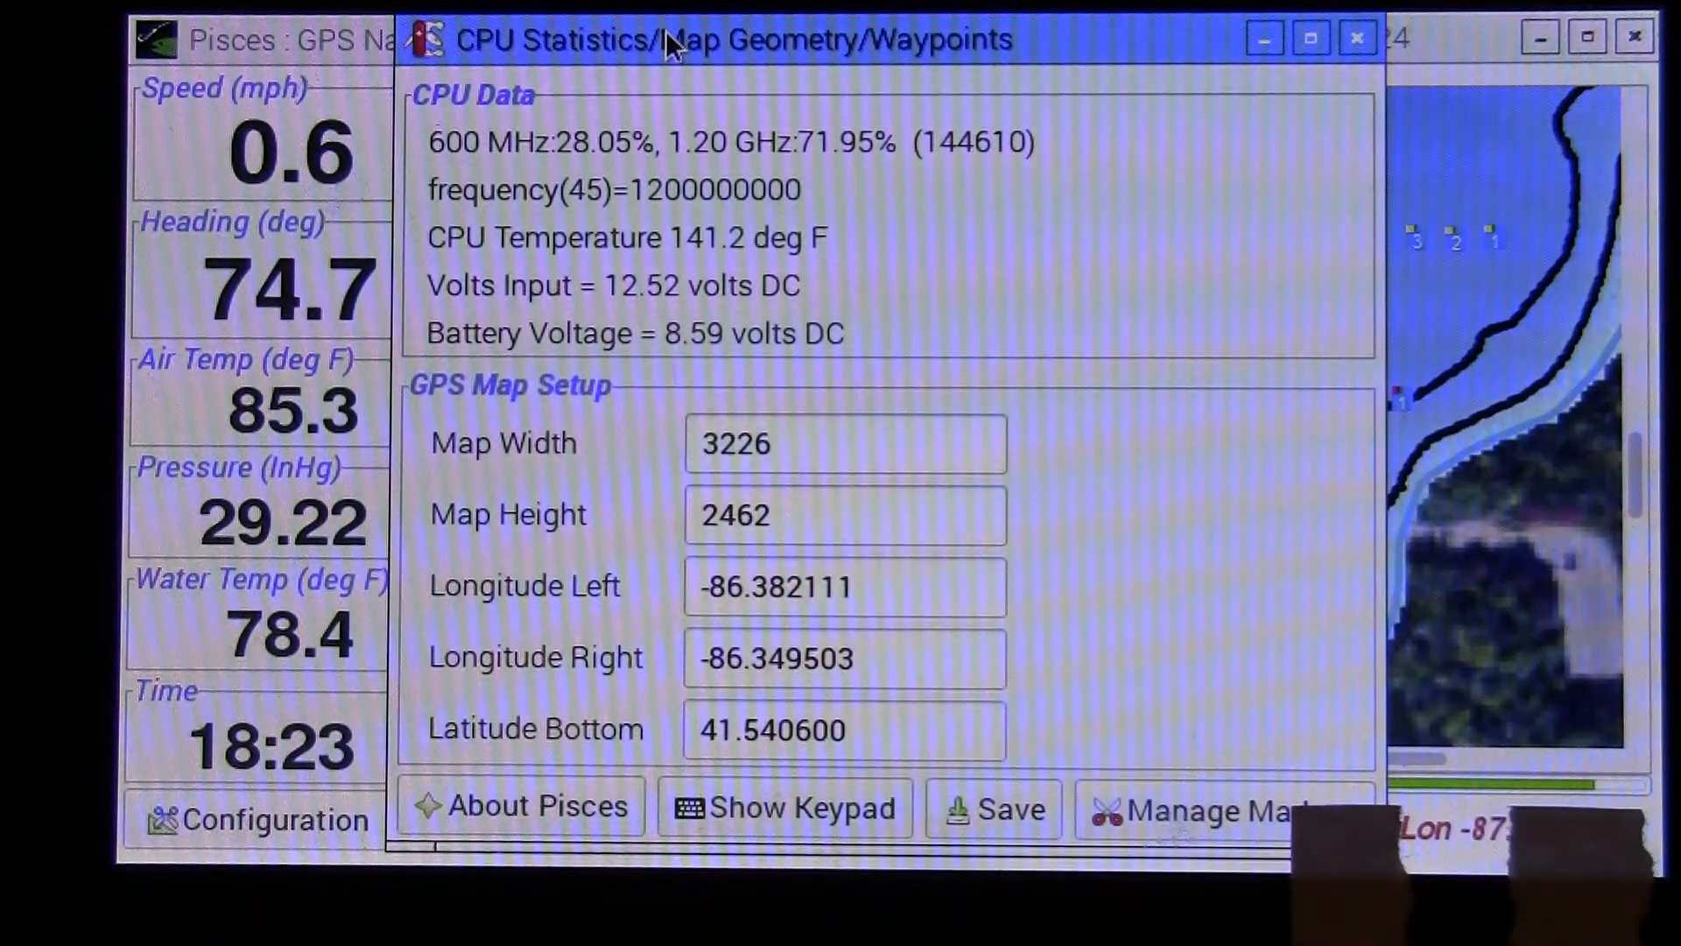
{"action": "left_click", "coordinate": [540, 805]}
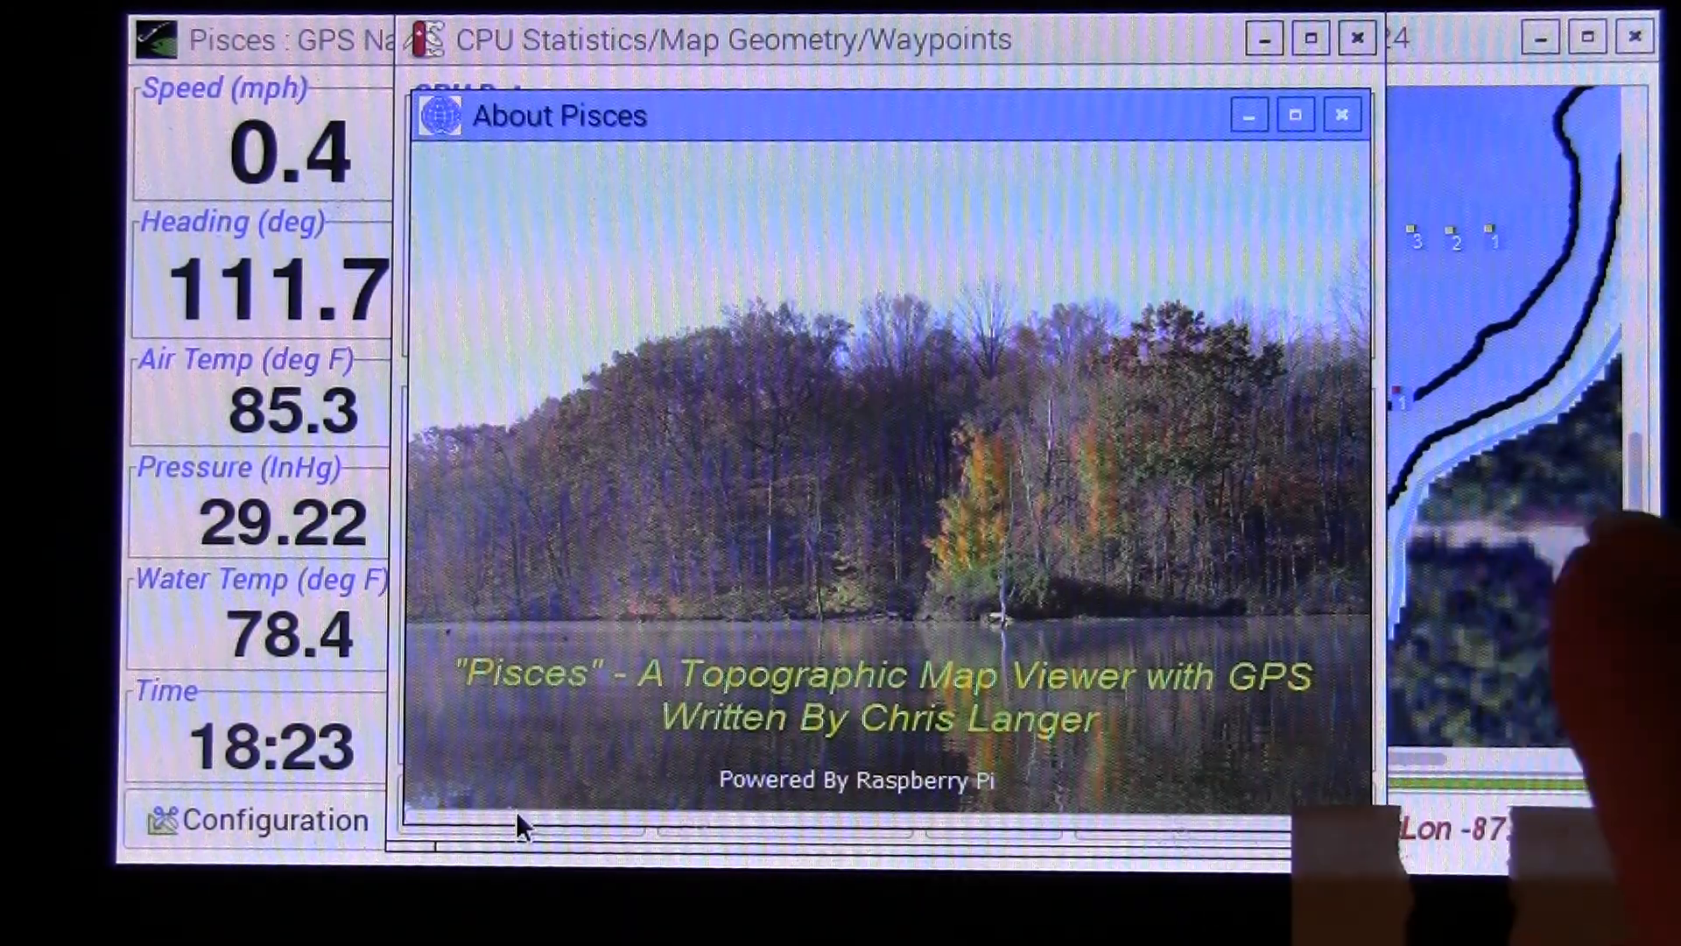
{"action": "left_click", "coordinate": [1342, 113]}
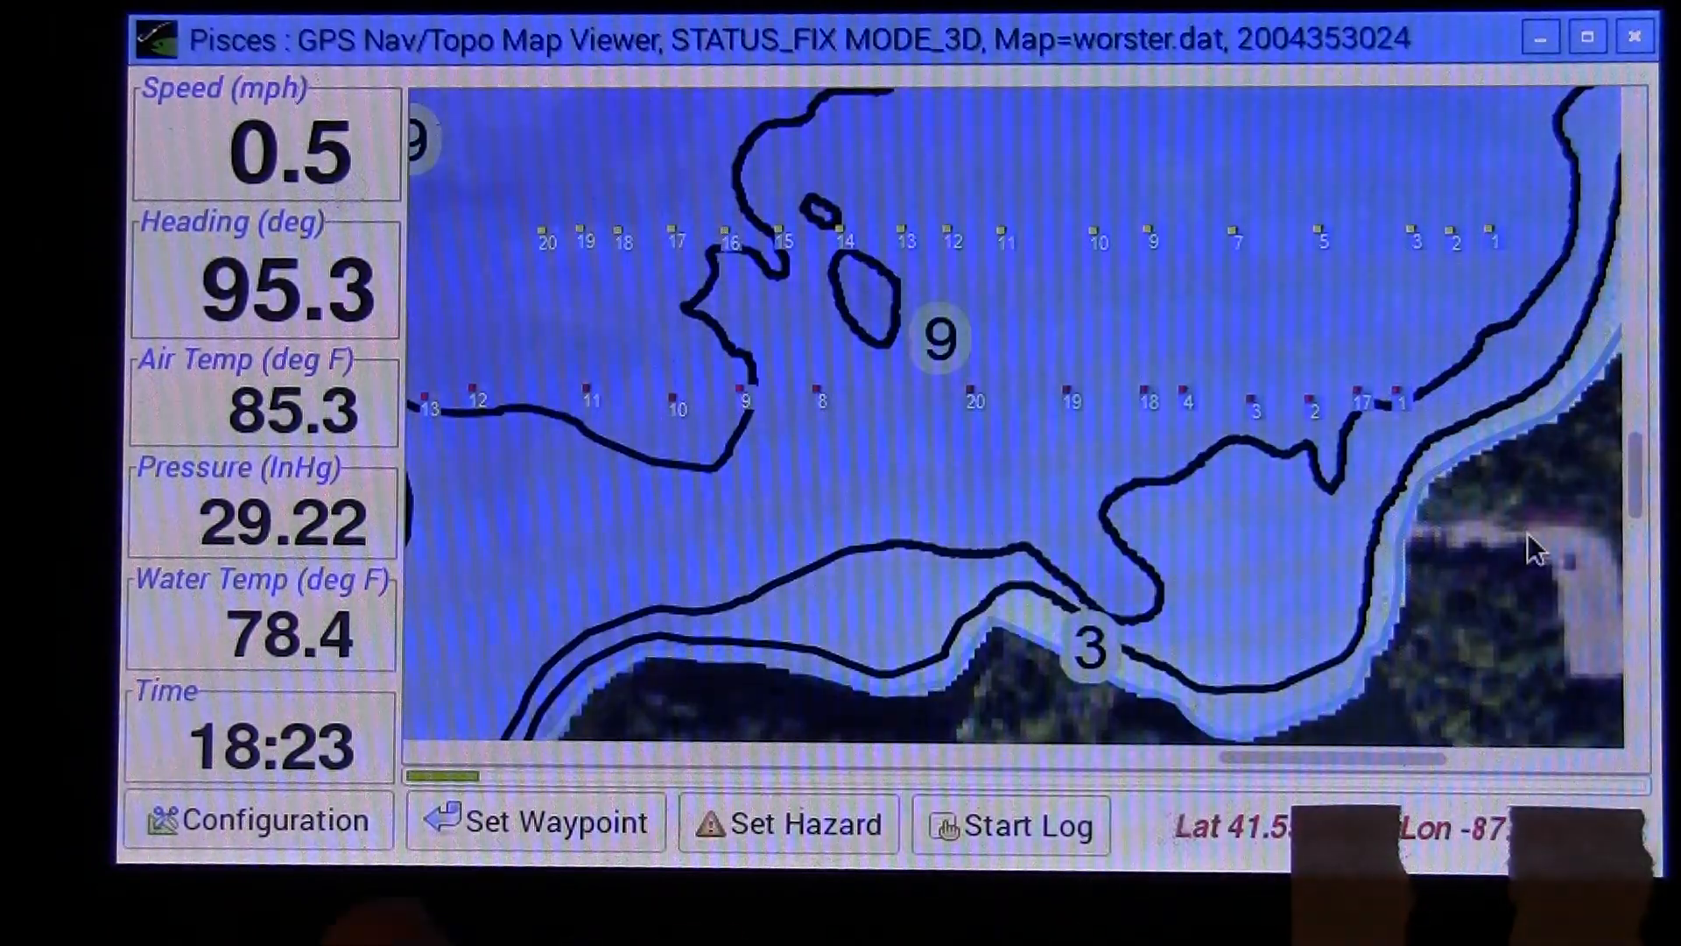
{"action": "left_click", "coordinate": [254, 820]}
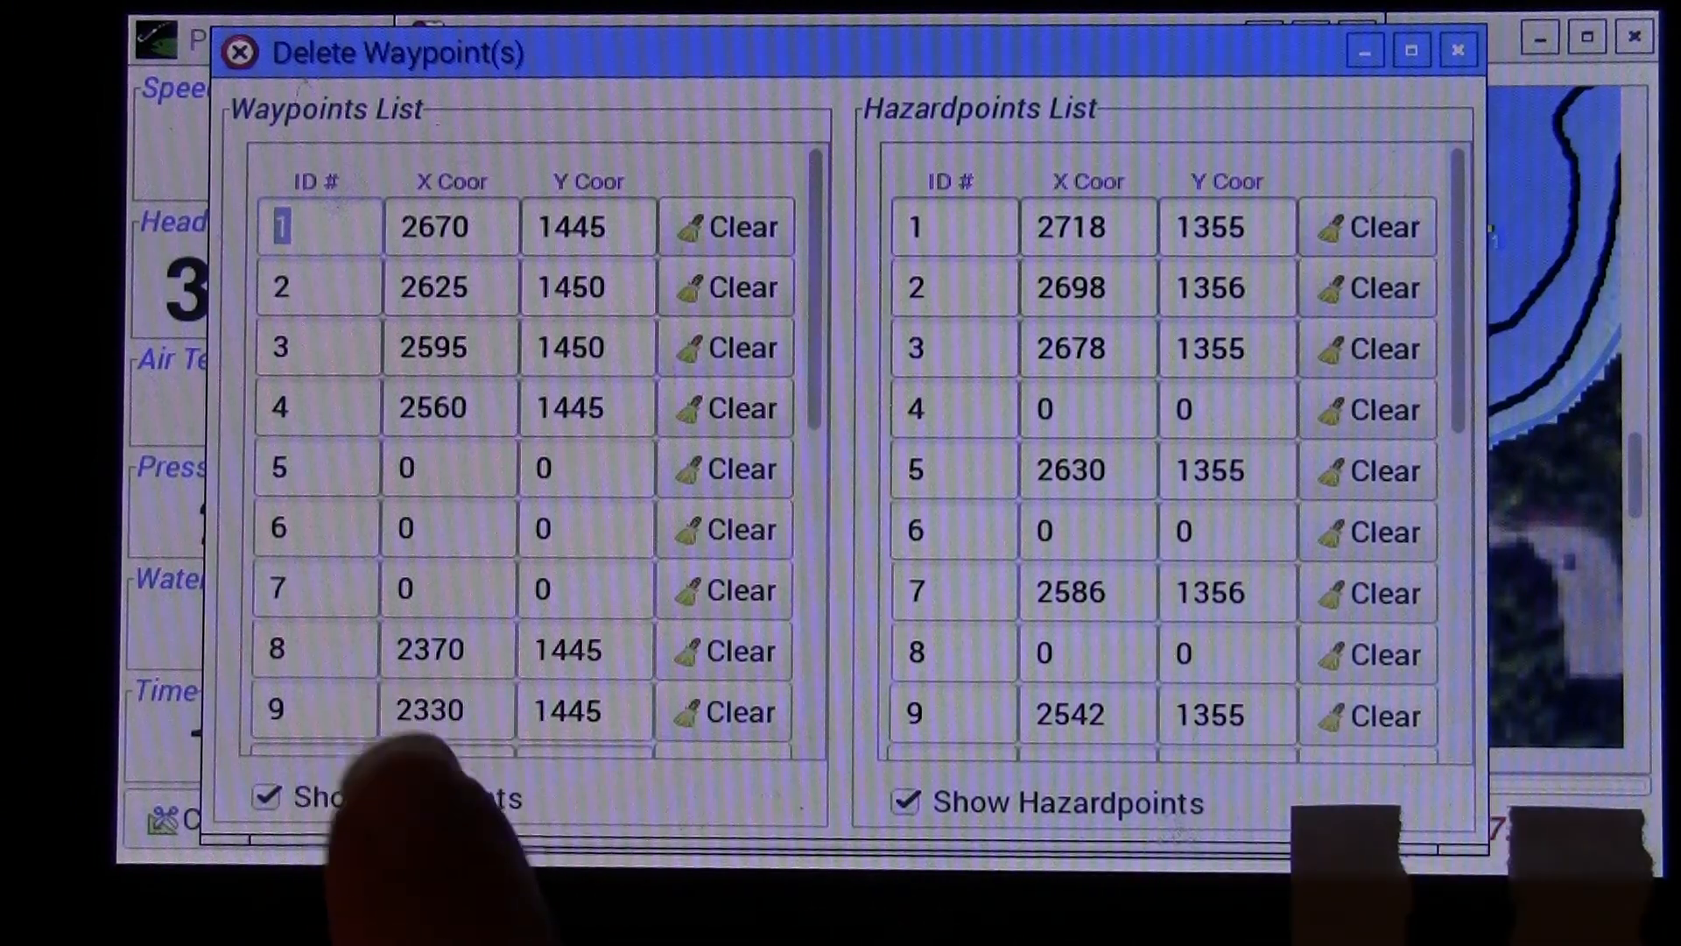
- Close the Delete Waypoint(s) window to return to the marker-free topo map
{"action": "left_click", "coordinate": [908, 802]}
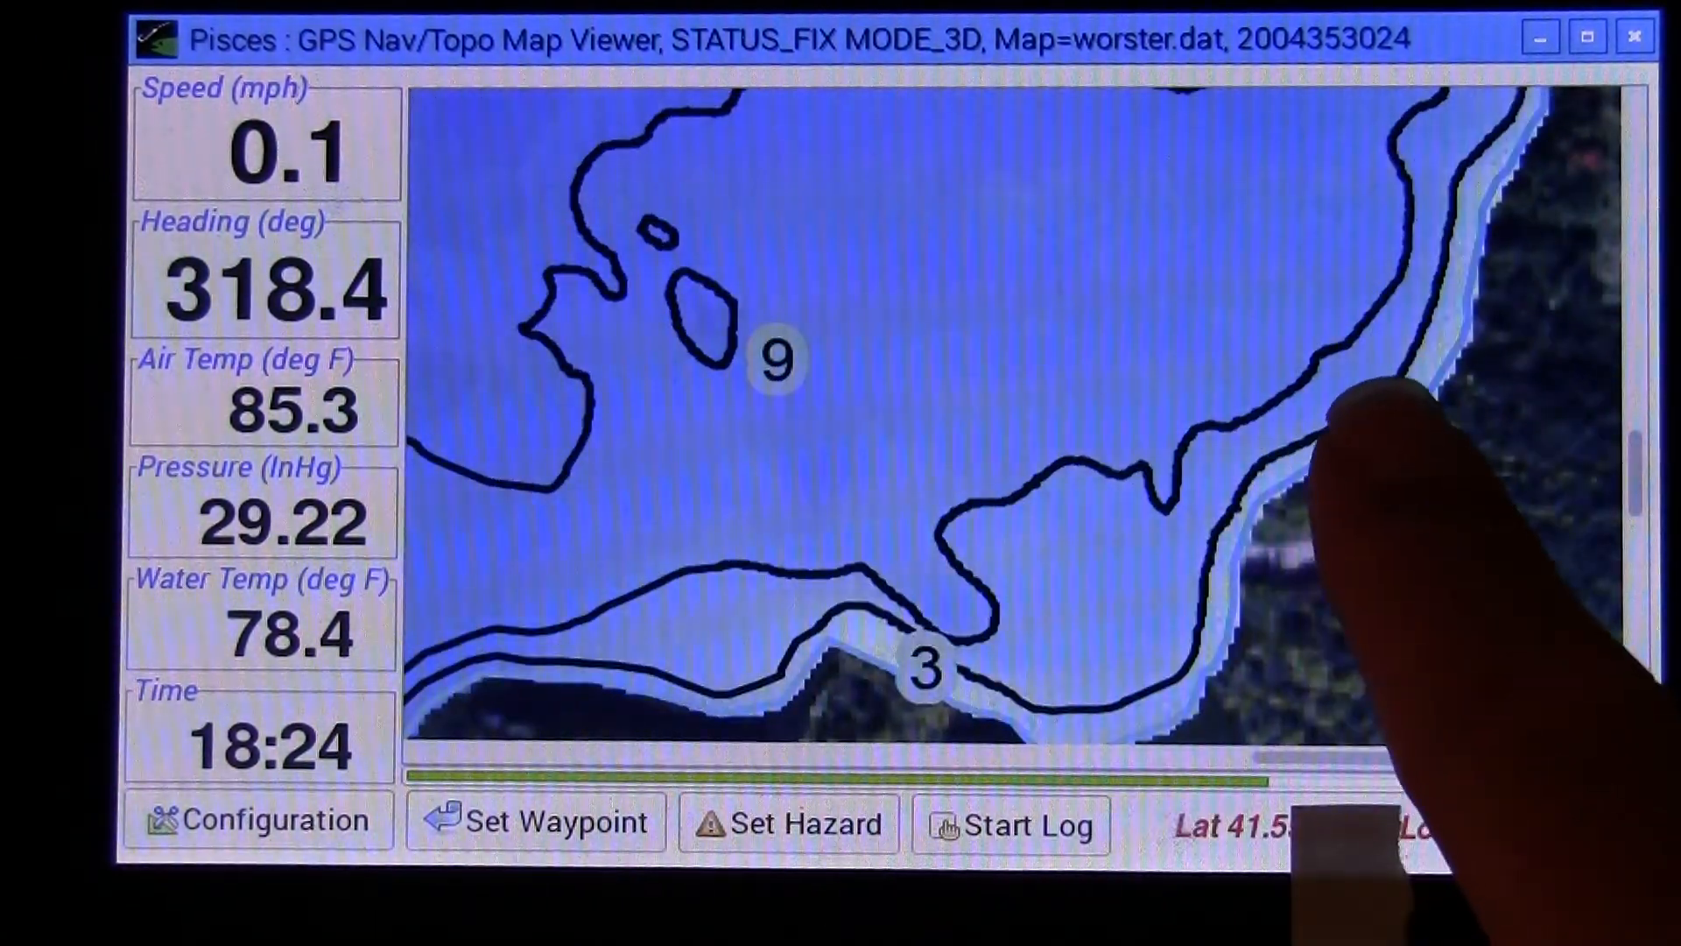
{"action": "left_click", "coordinate": [259, 820]}
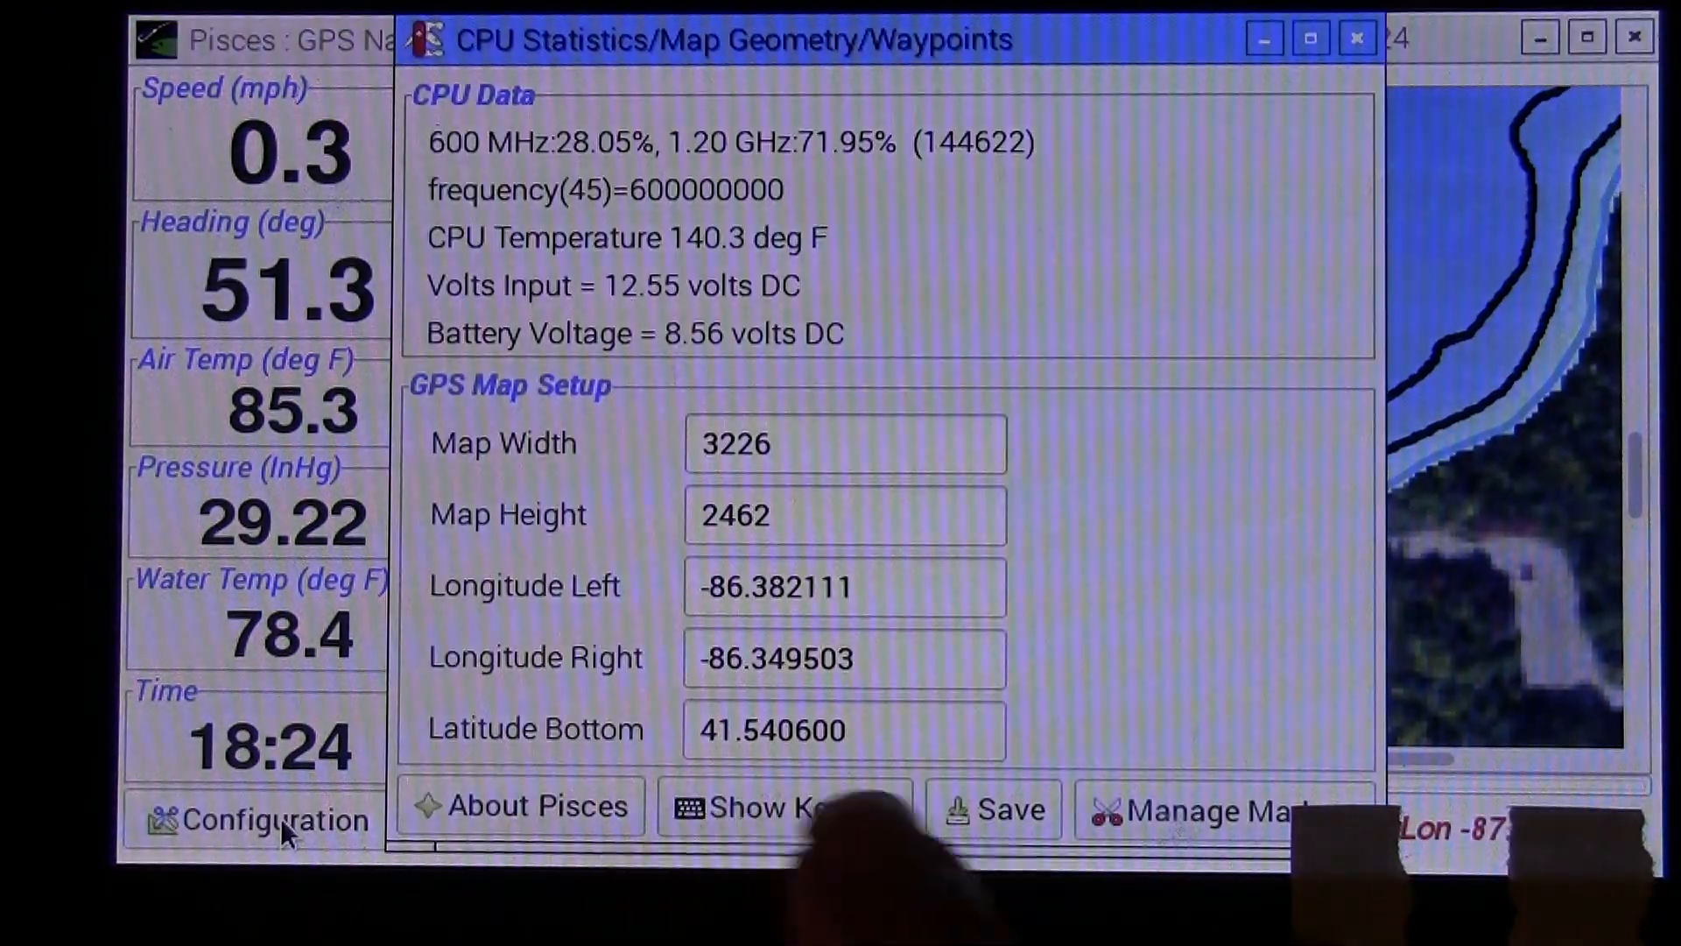
{"action": "left_click", "coordinate": [1201, 807]}
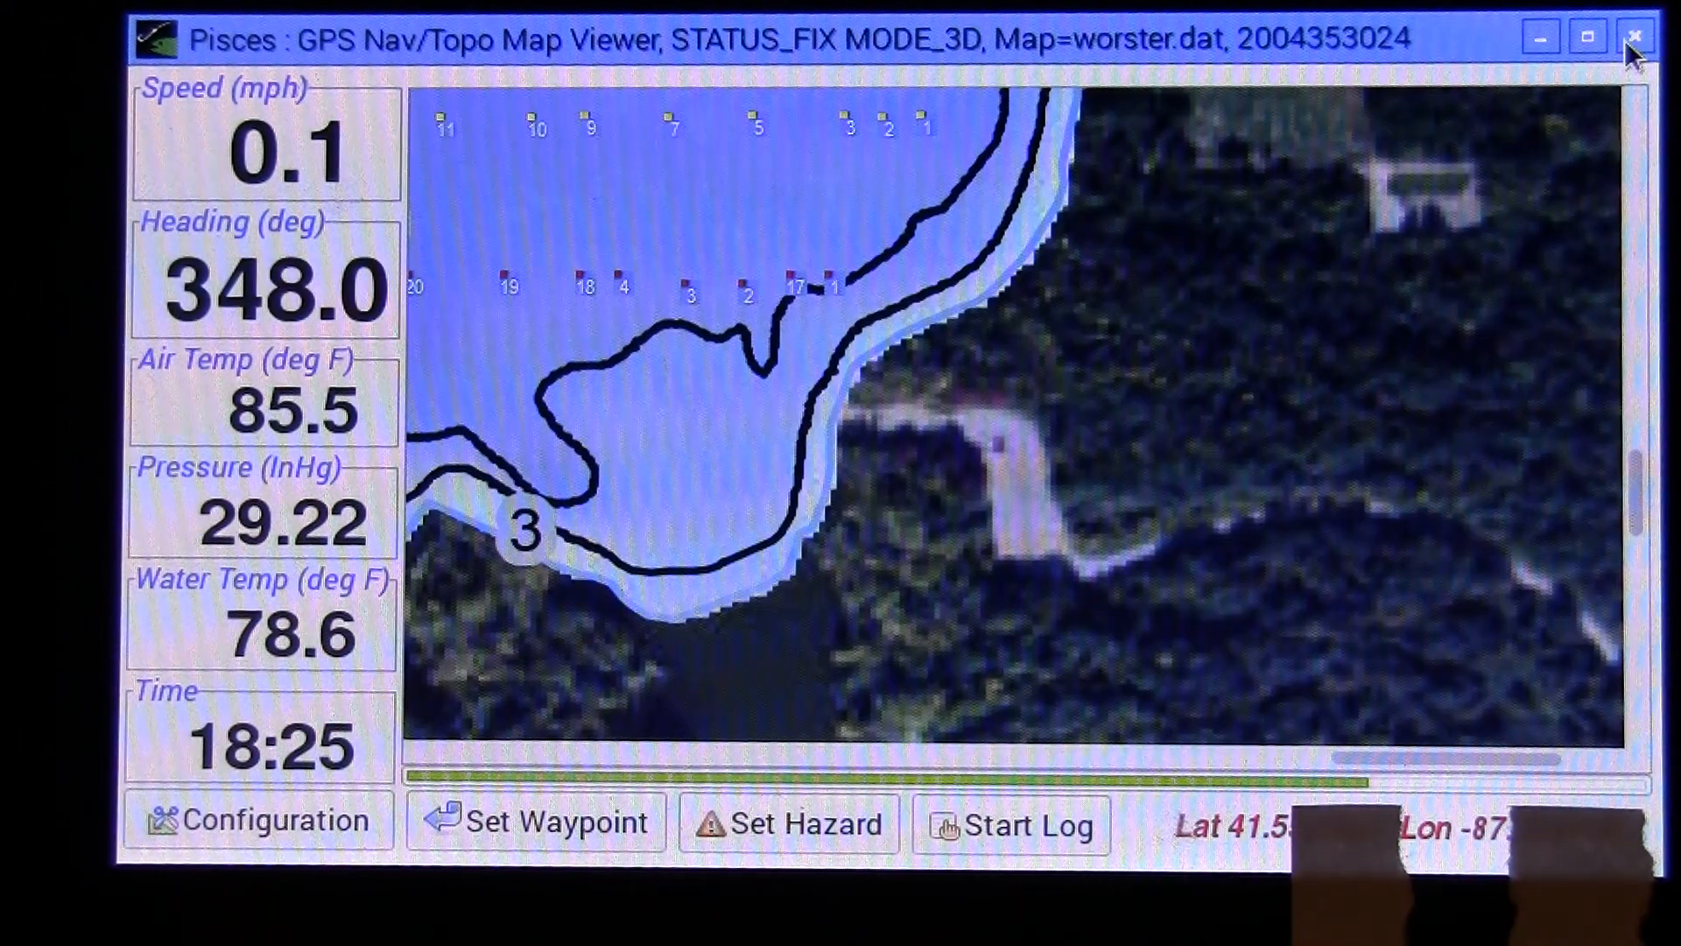
- Quit Pisces, switch to the /media/usb file manager, and select the earliest log file
{"action": "left_click", "coordinate": [1634, 35]}
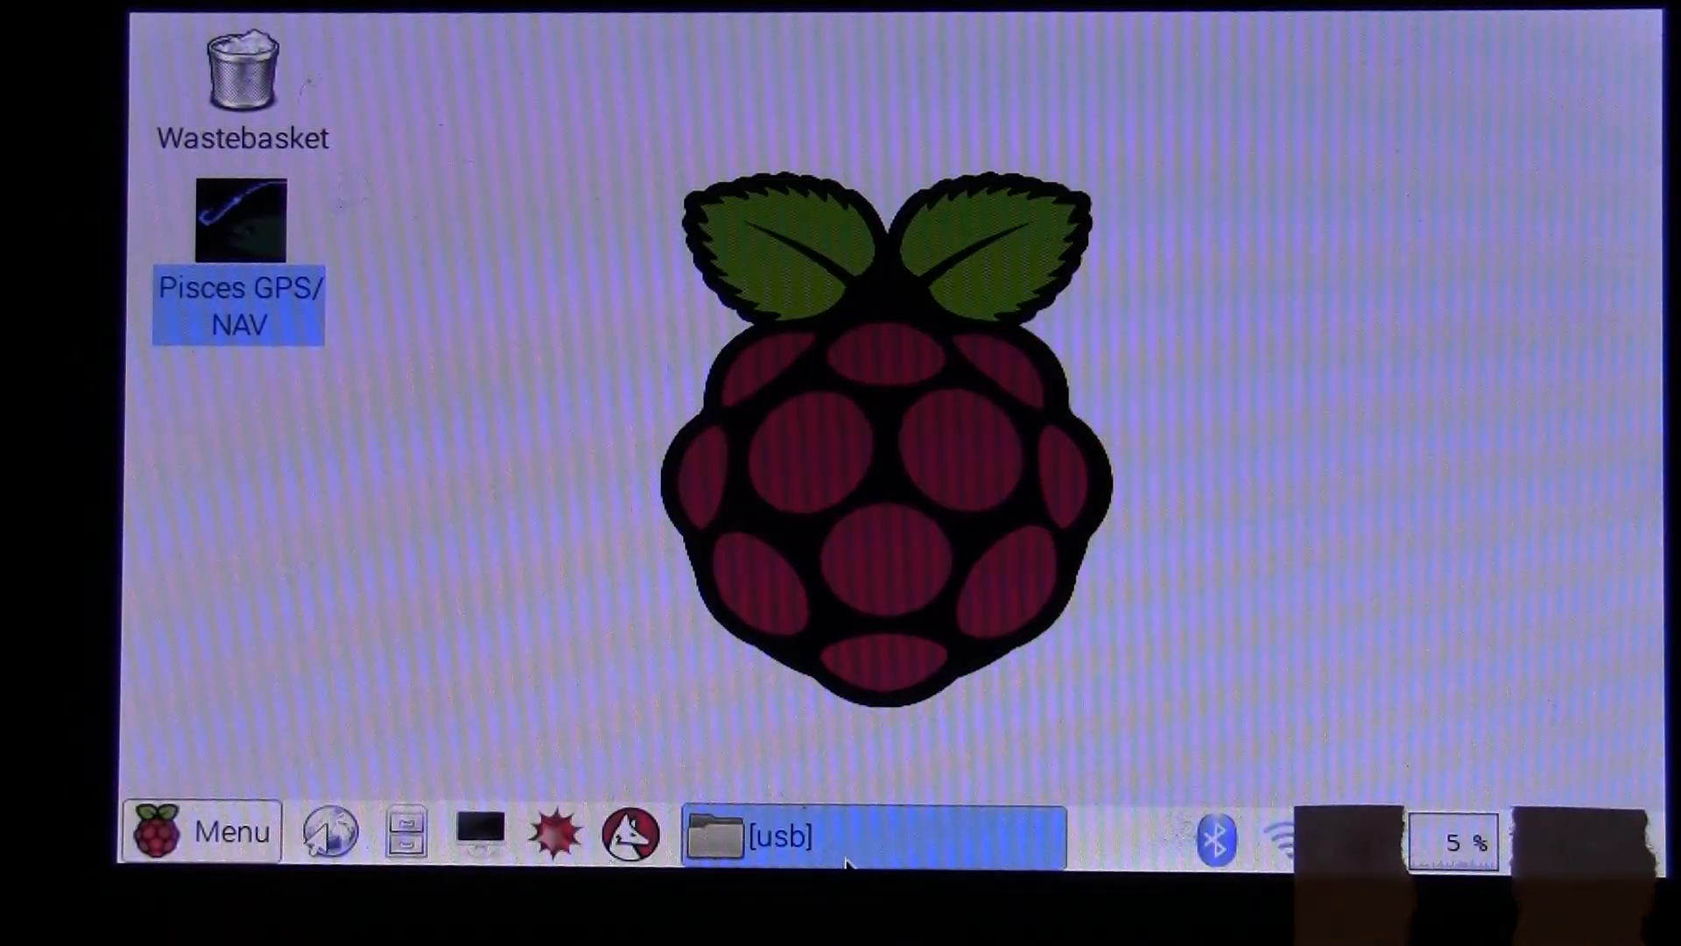
{"action": "left_click", "coordinate": [740, 835]}
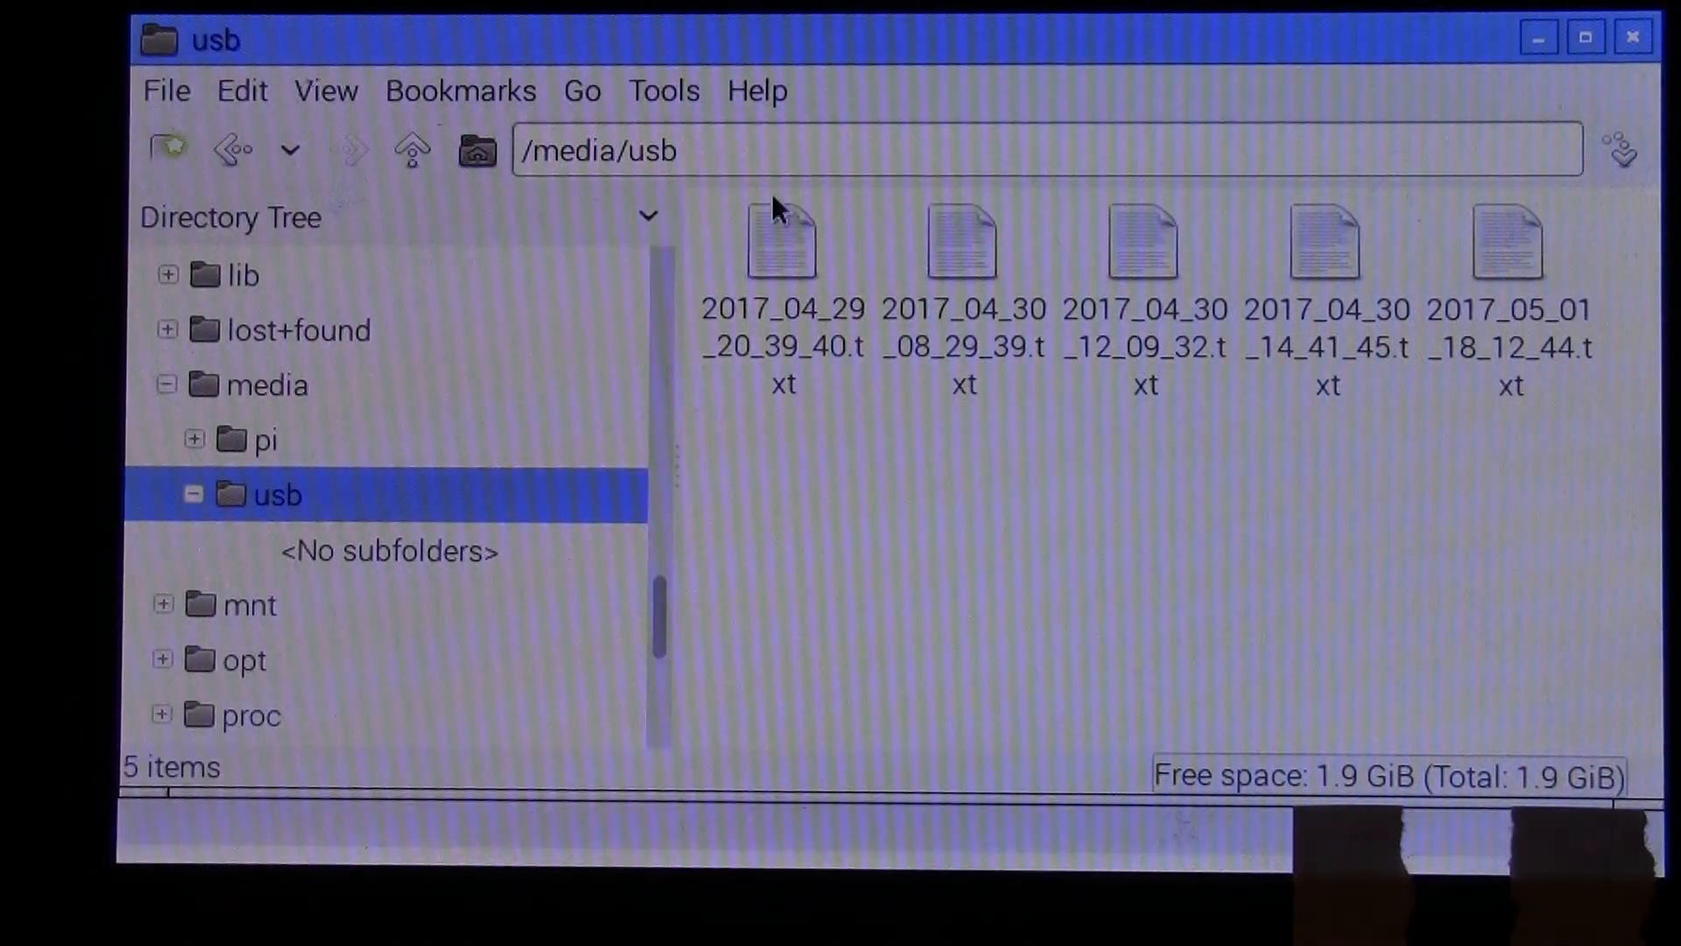
{"action": "left_click", "coordinate": [782, 239]}
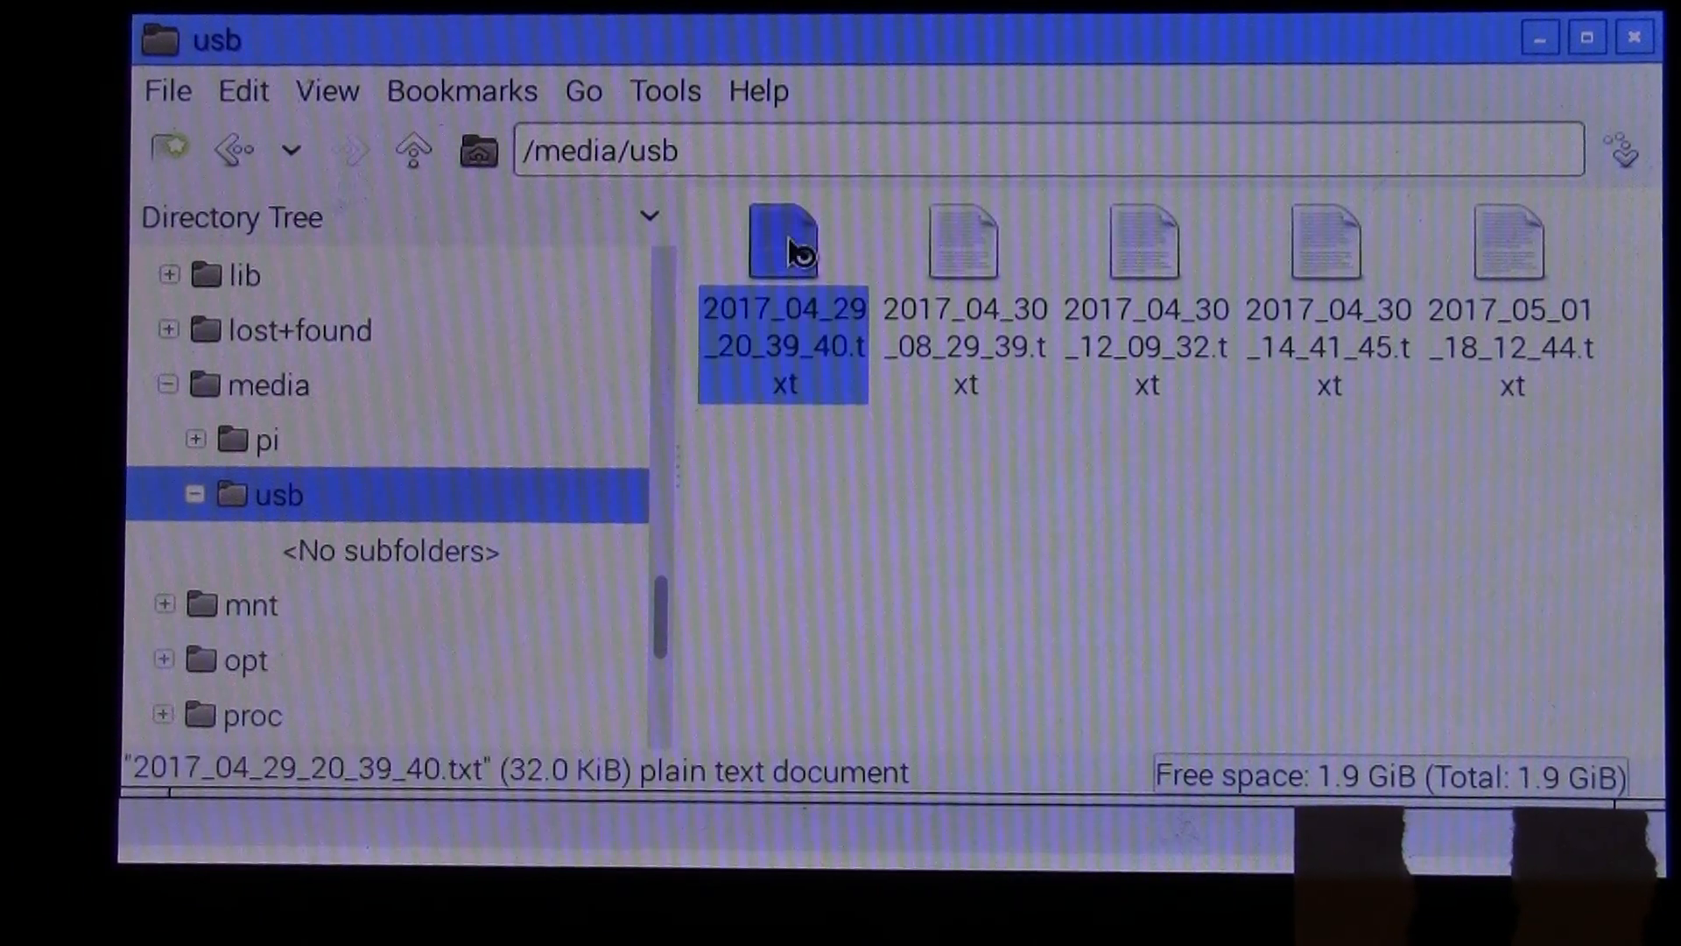
- Open 2017_04_29_20_39_40.txt in Leafpad and maximize the window
{"action": "double_click", "coordinate": [783, 247]}
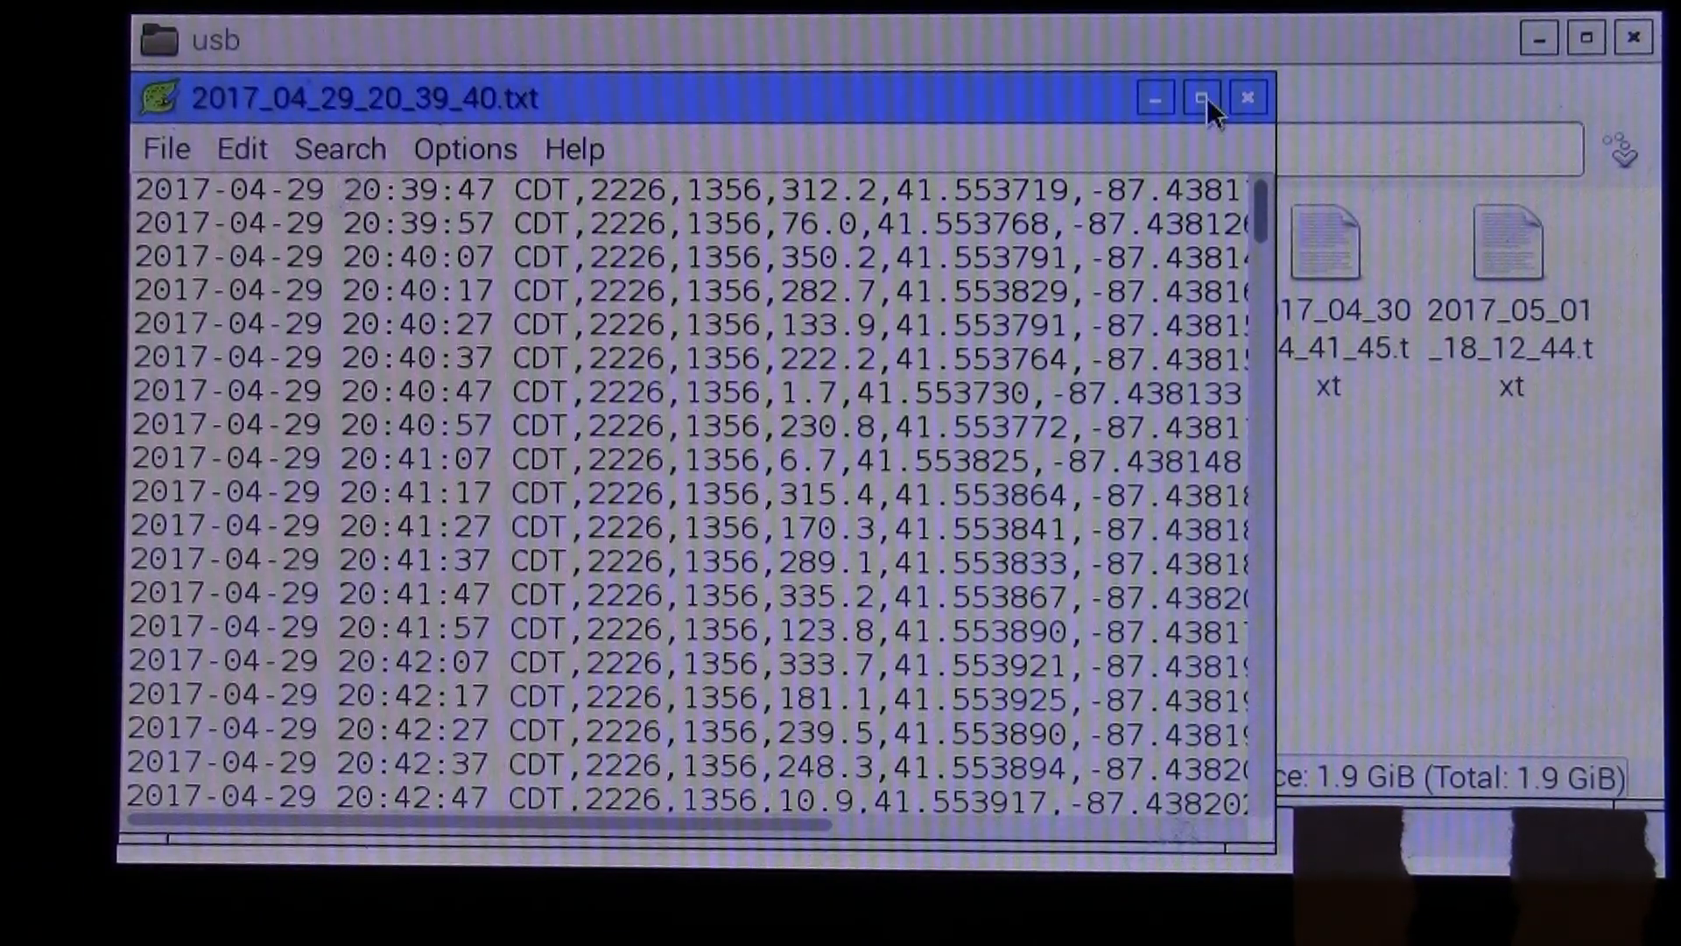
{"action": "left_click", "coordinate": [1203, 97]}
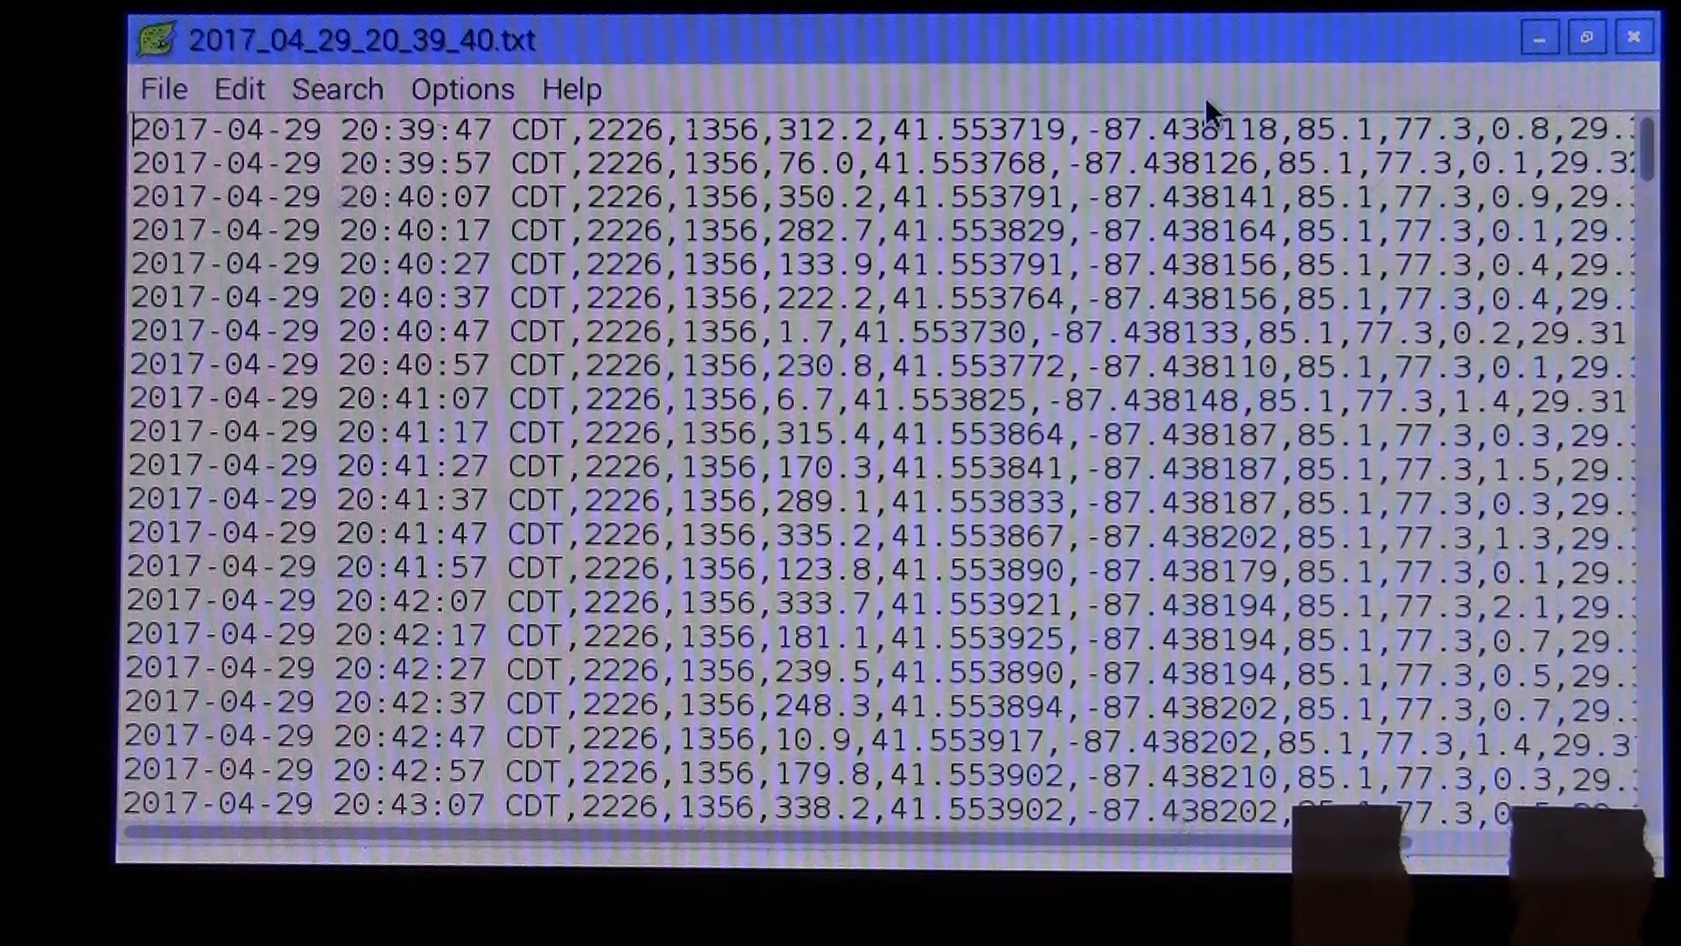
{"action": "mouse_move", "coordinate": [1362, 654]}
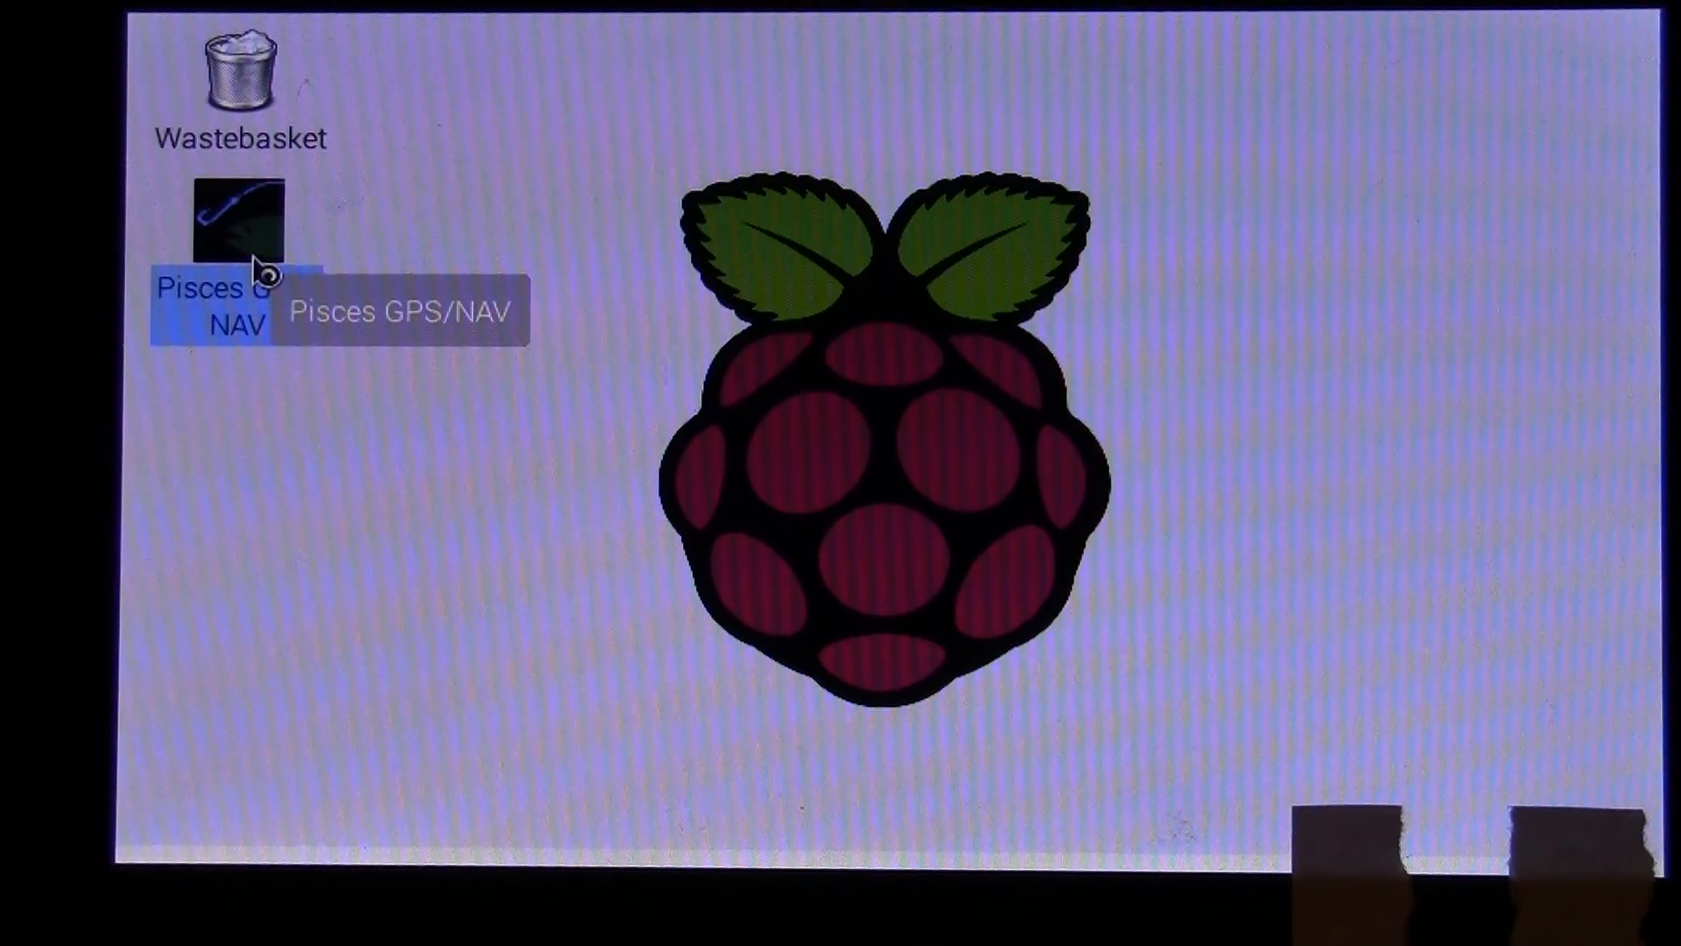
- Relaunch Pisces GPS/NAV and open the CPU Statistics/Map Geometry/Waypoints dialog
{"action": "double_click", "coordinate": [235, 215]}
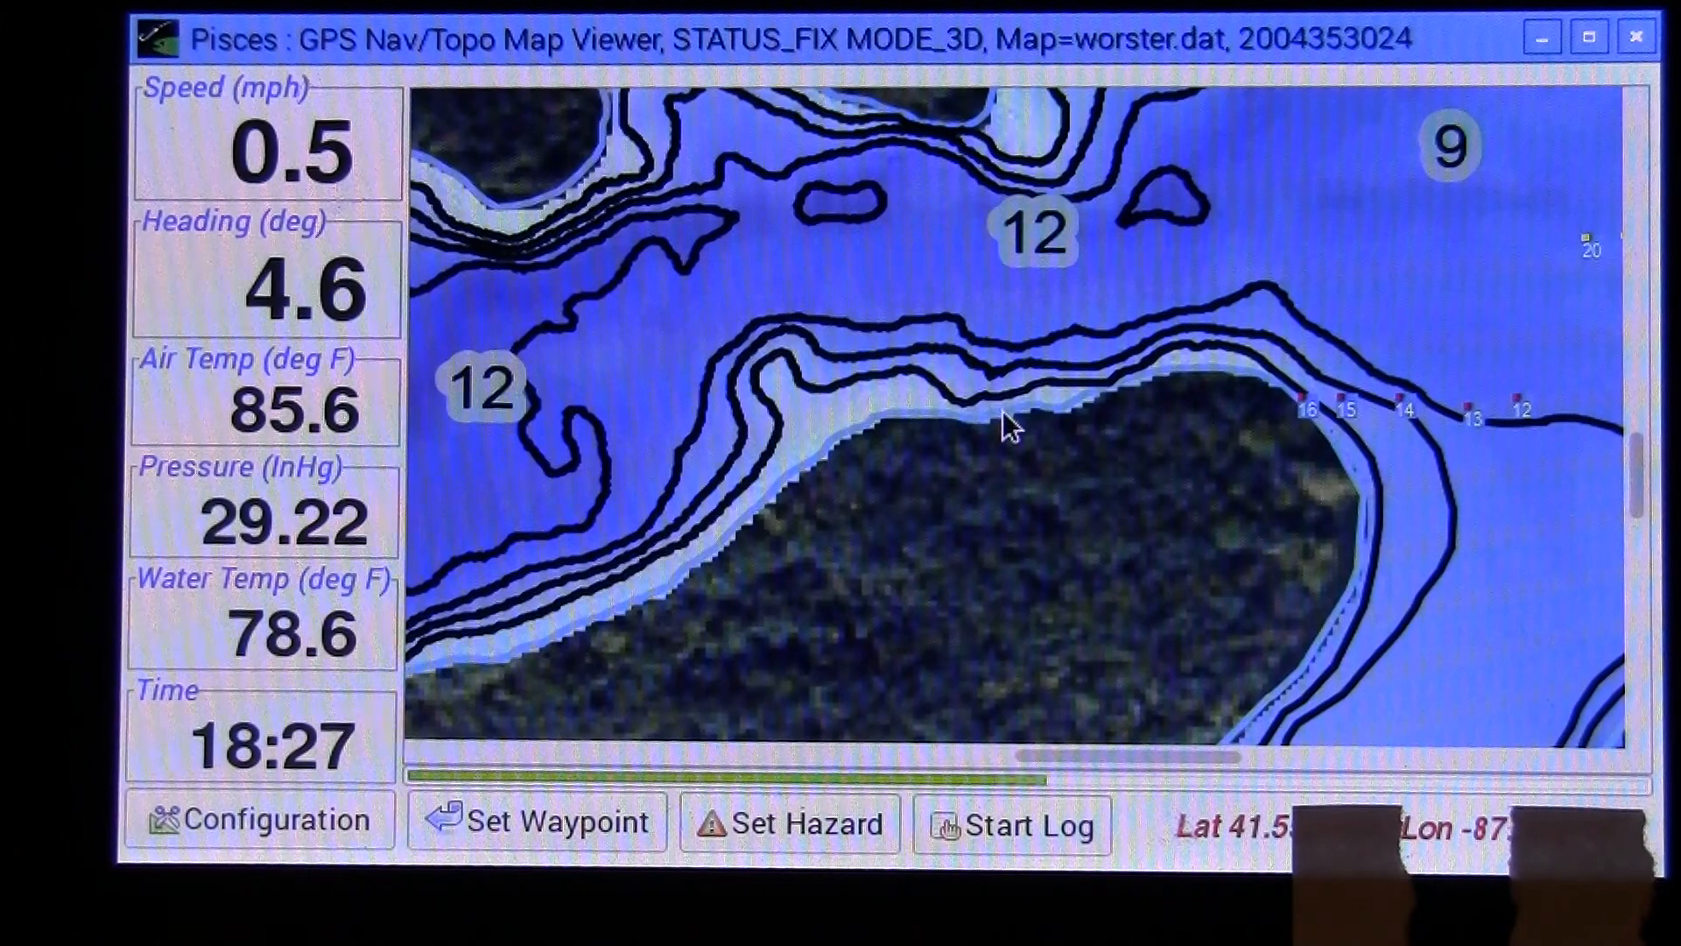
{"action": "left_click", "coordinate": [261, 821]}
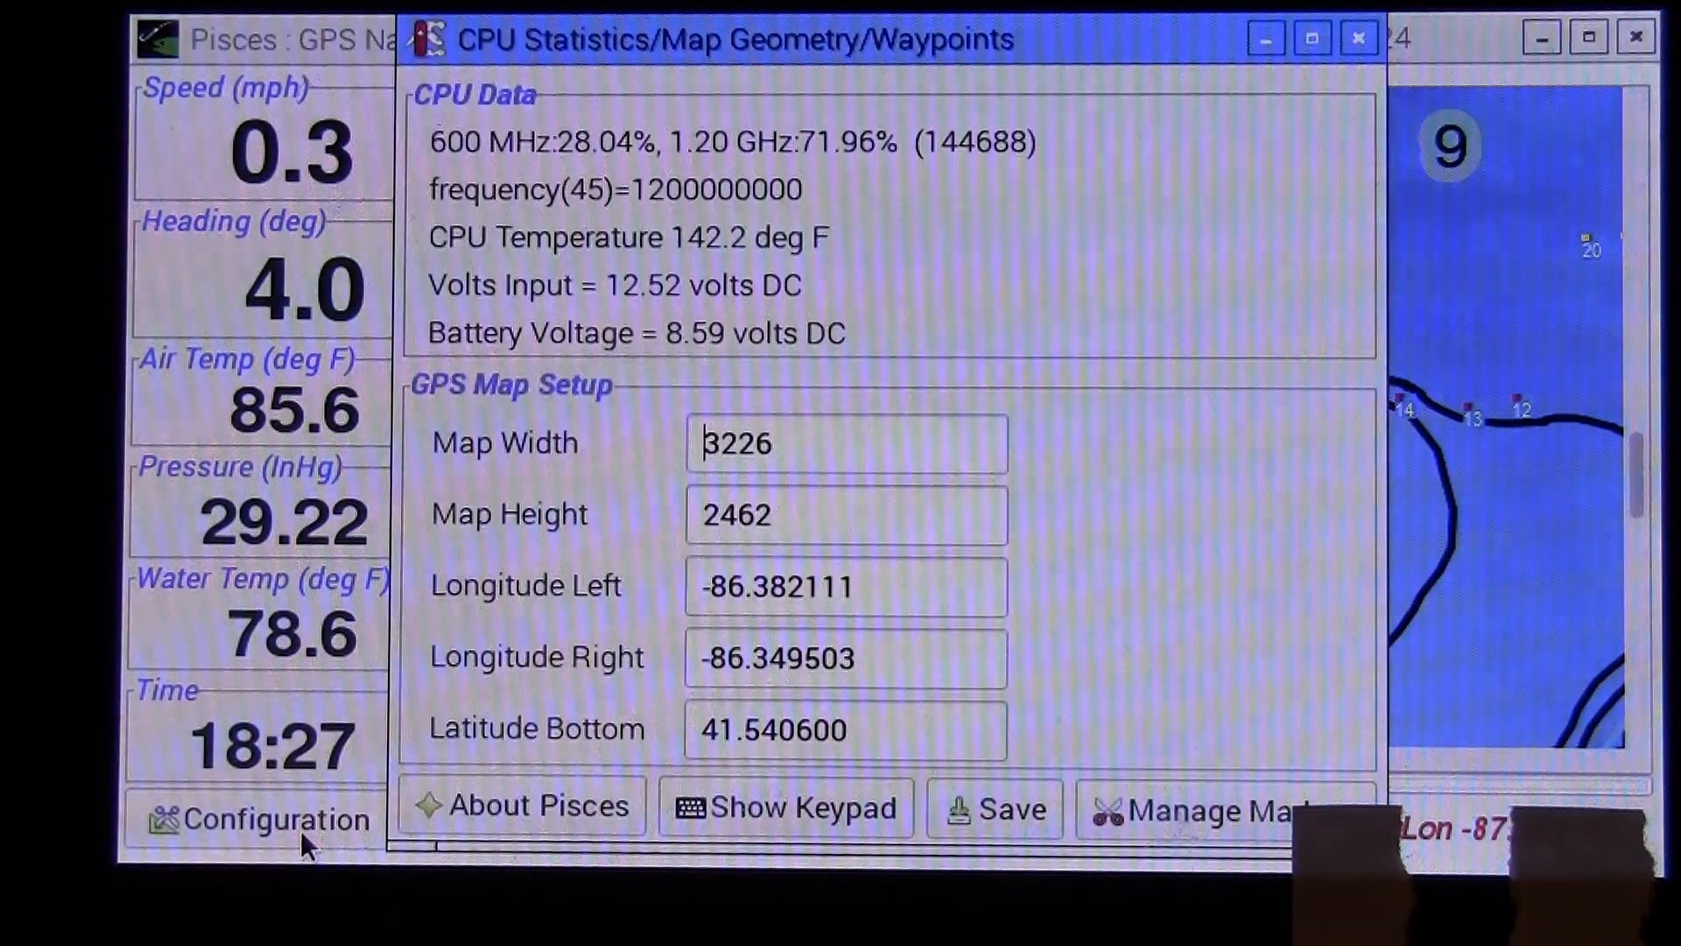